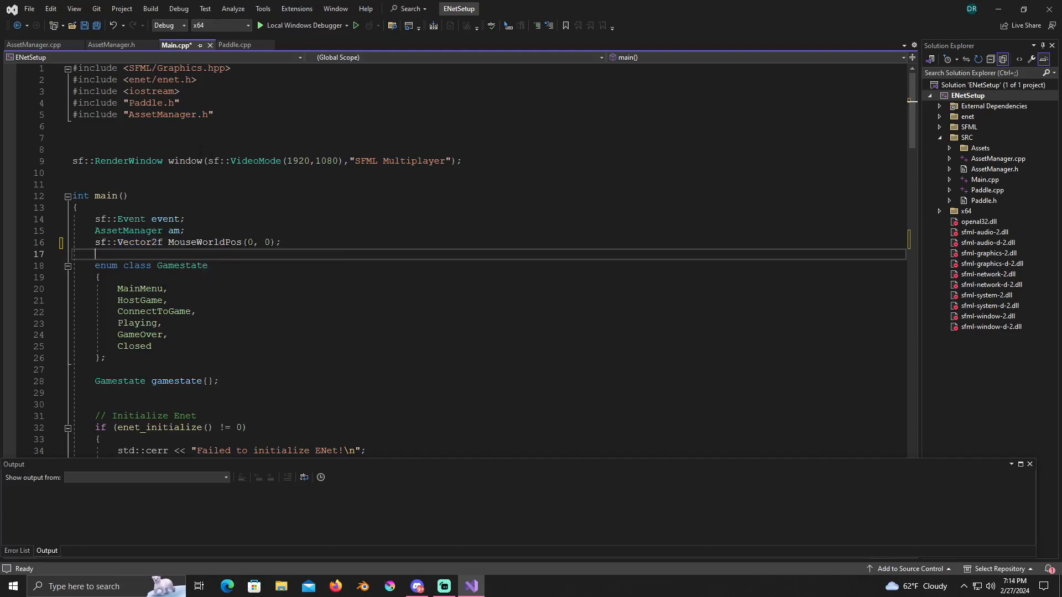
pyautogui.moveTo(112, 45)
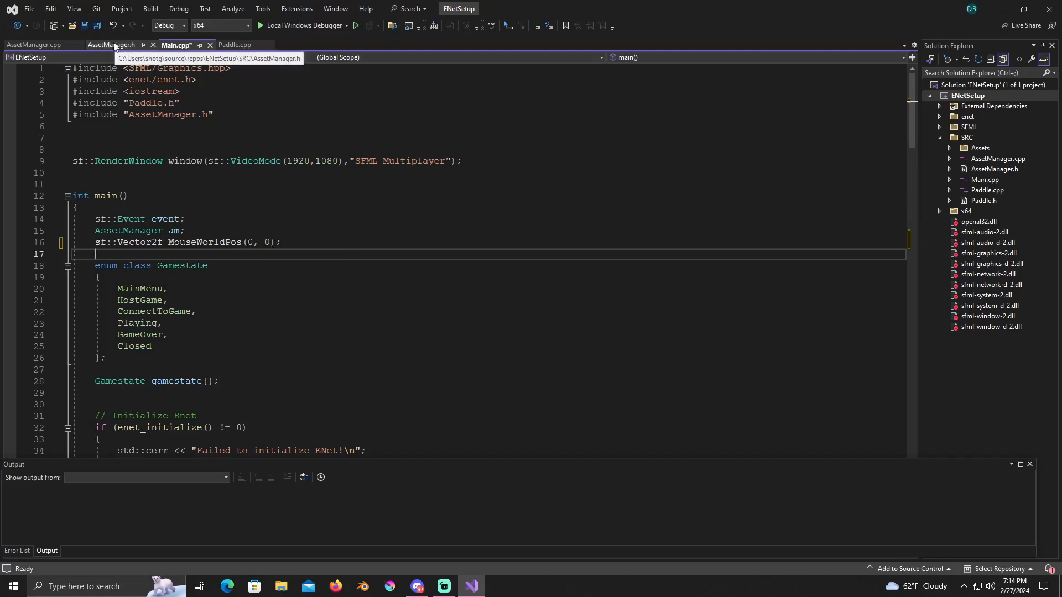
# Switch to AssetManager.h to review its menu sprite and texture members
pyautogui.click(112, 45)
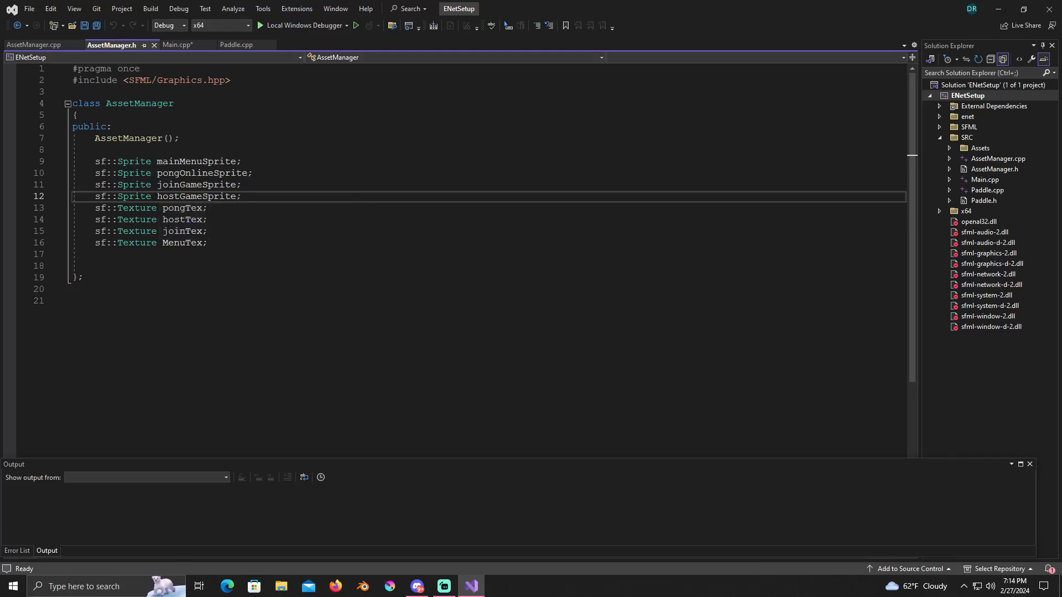
# Return to Main.cpp and read through the Gamestate enum and ENet client-connection code
pyautogui.click(176, 45)
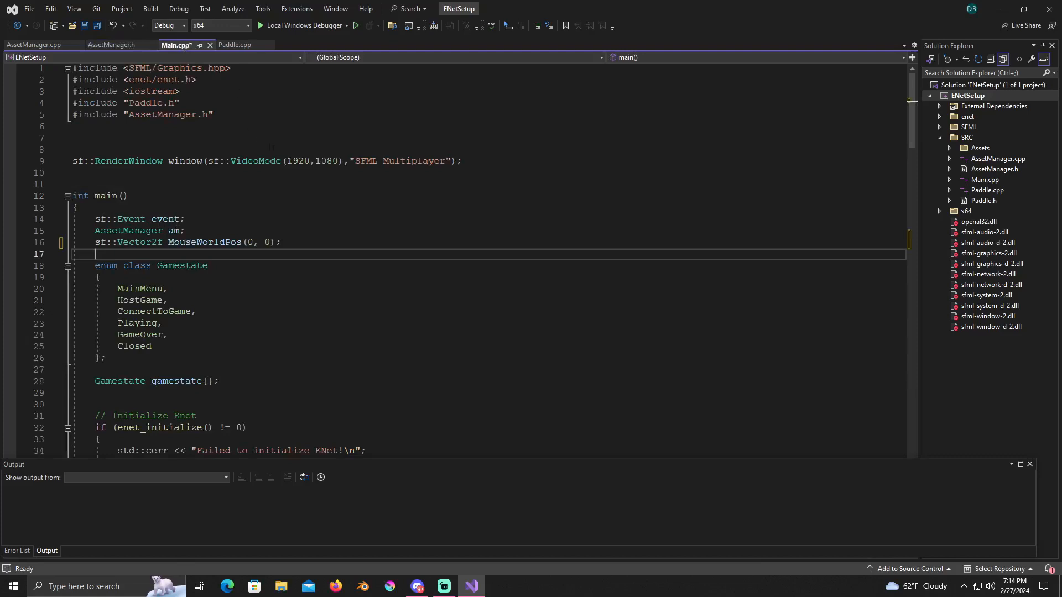
pyautogui.moveTo(203, 242)
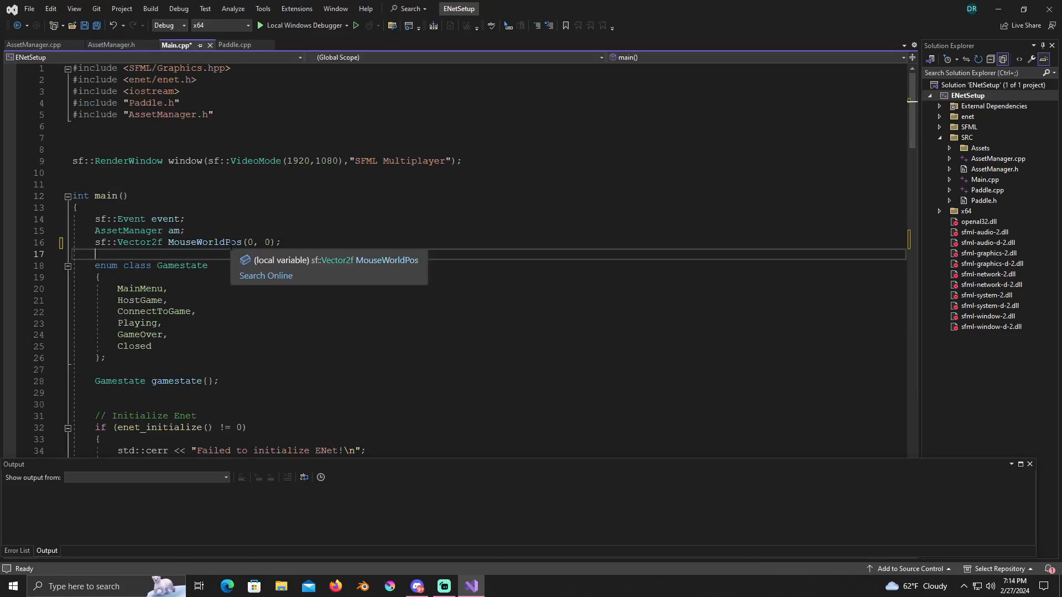
pyautogui.scroll(-3)
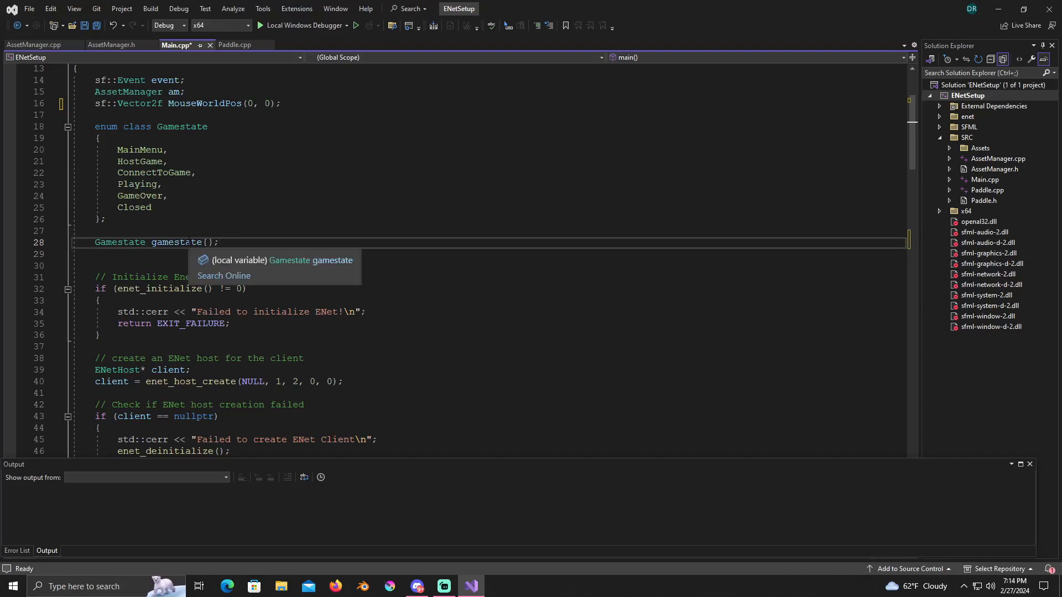
pyautogui.moveTo(317, 131)
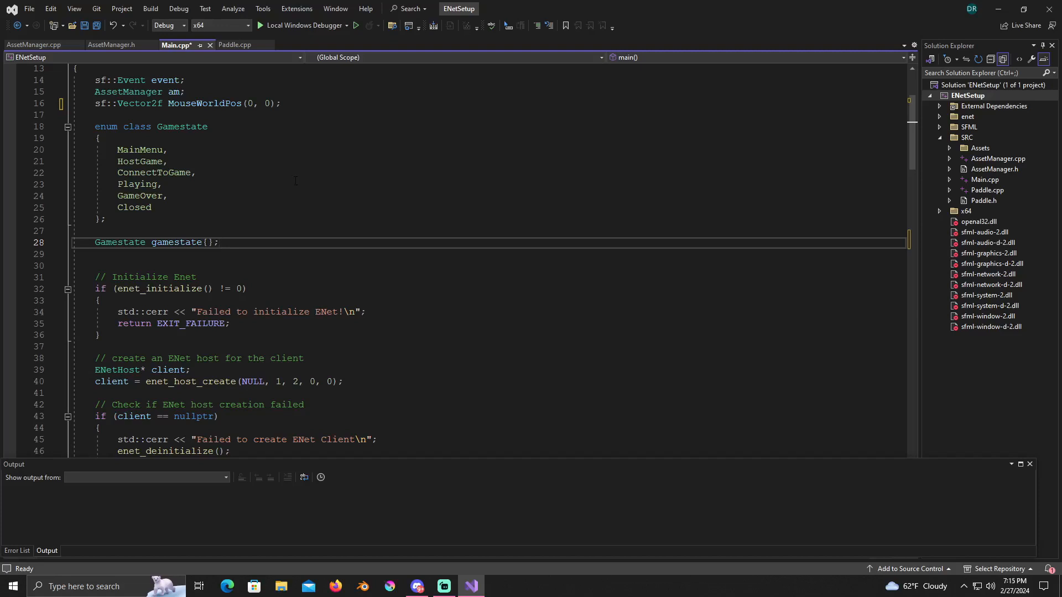
pyautogui.scroll(-3)
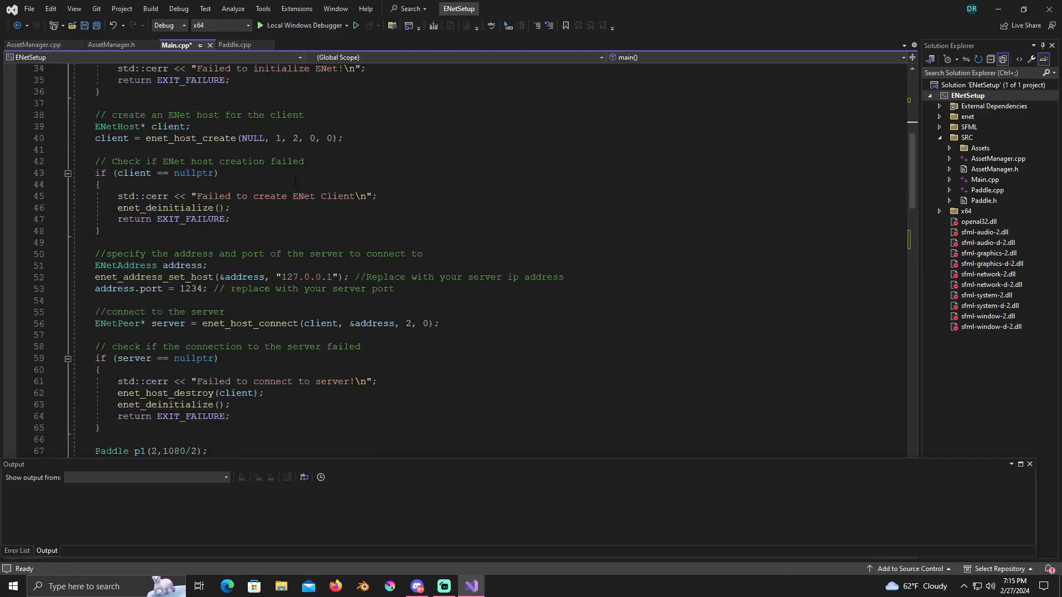
pyautogui.scroll(-3)
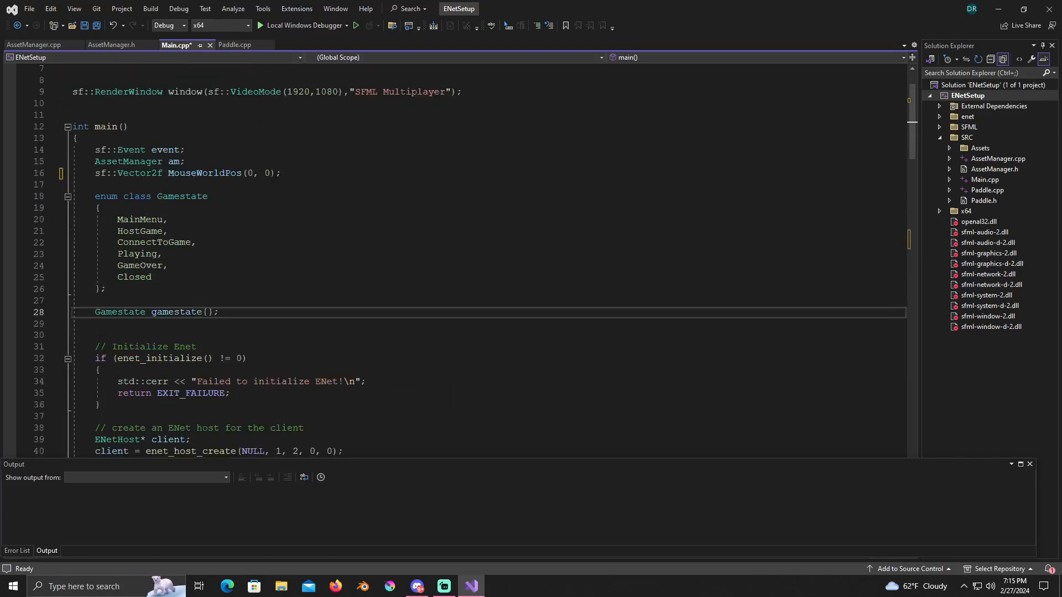
# Add p1.update(dt); above p2.update(dt); in the game loop
pyautogui.scroll(-3)
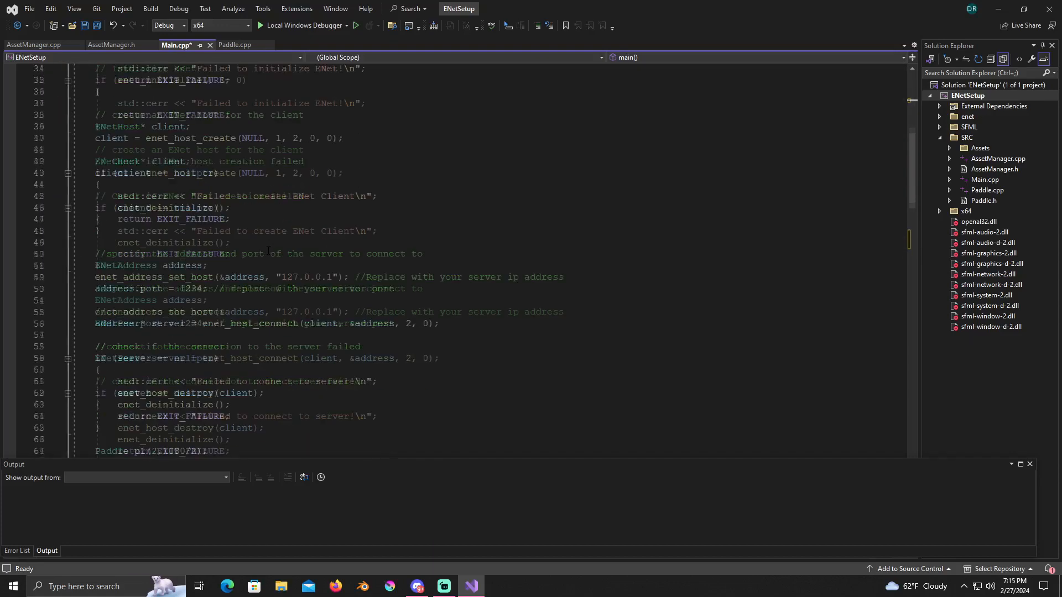
pyautogui.scroll(-3)
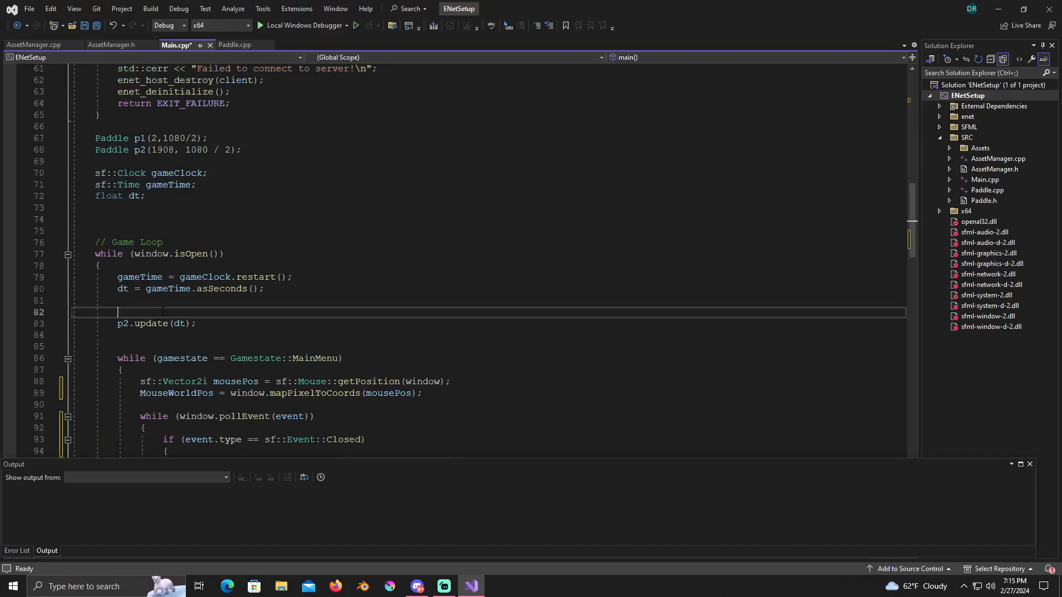
pyautogui.write('p1.')
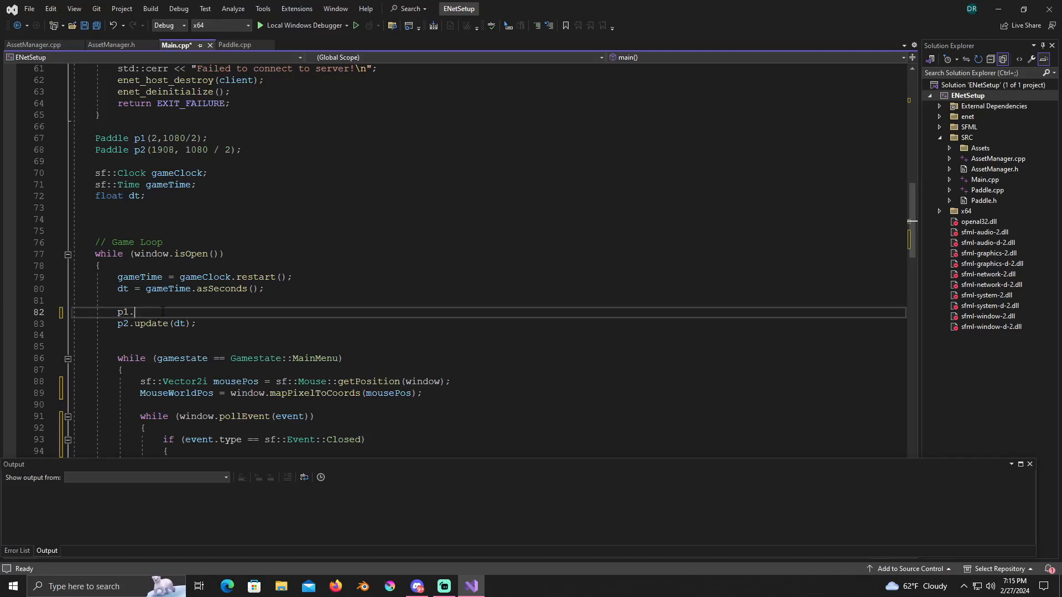
pyautogui.write('update')
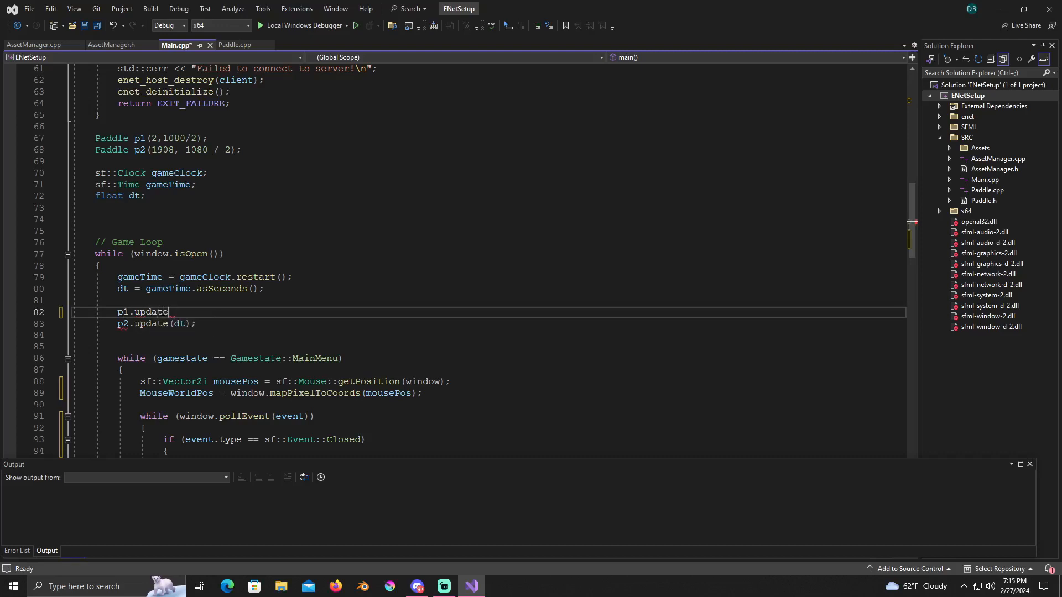
pyautogui.write('(dt);')
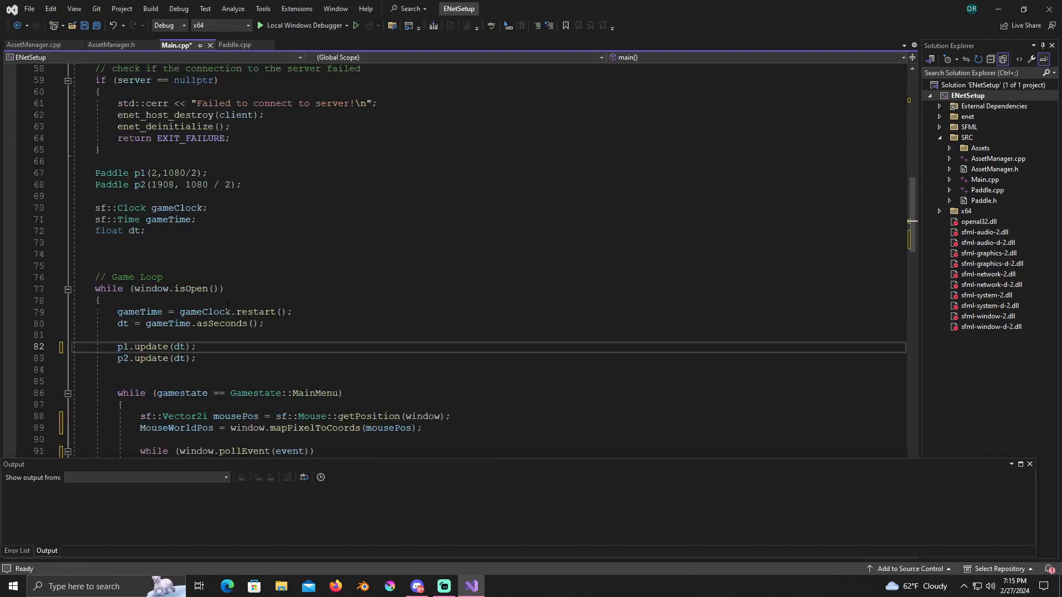
# Recheck the surrounding loop code and settle on the blank line above the paddle updates
pyautogui.scroll(3)
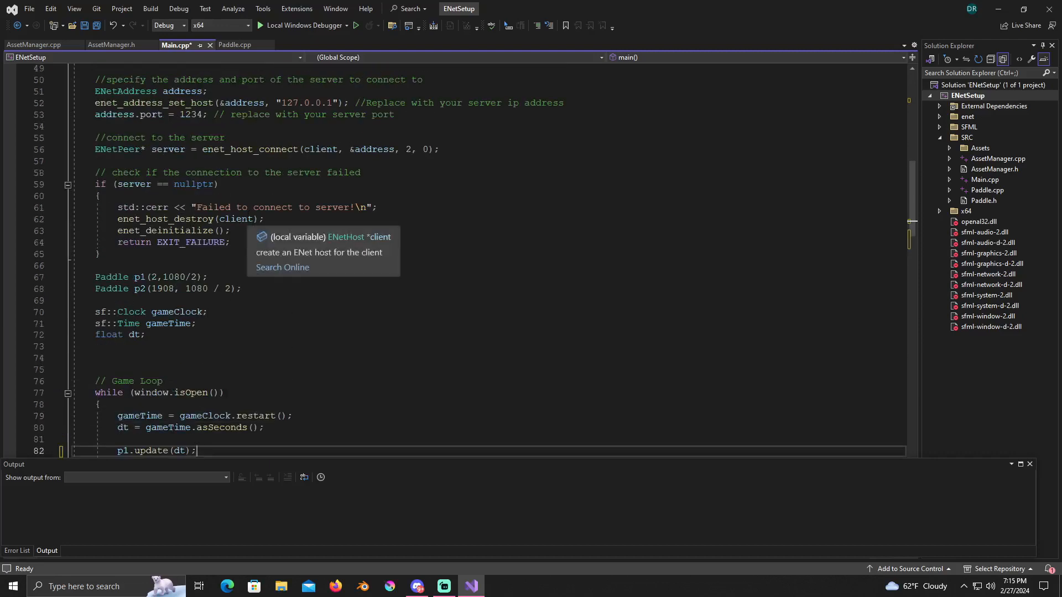
pyautogui.scroll(3)
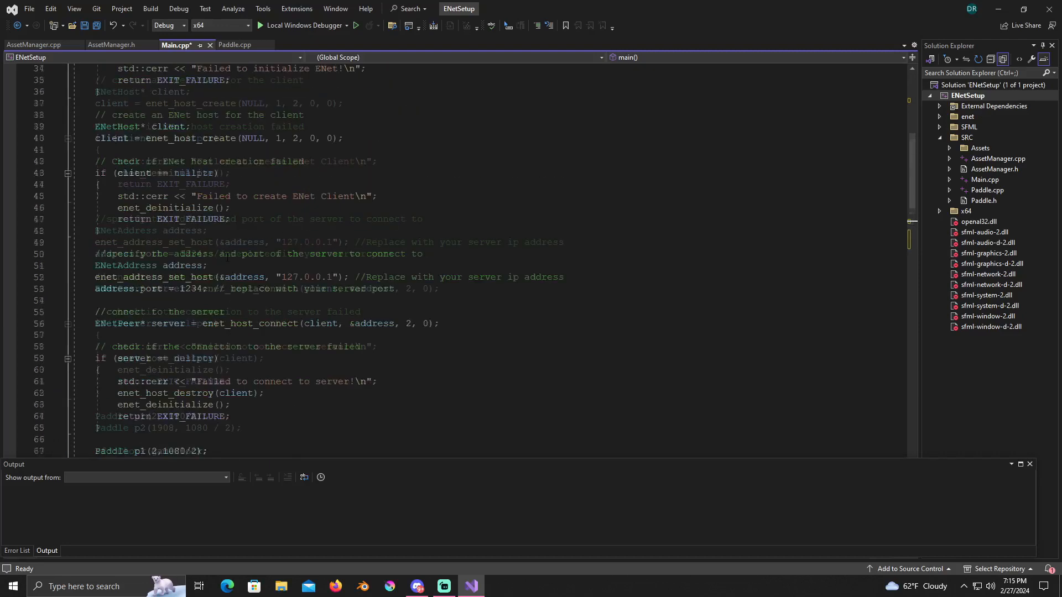
pyautogui.scroll(-3)
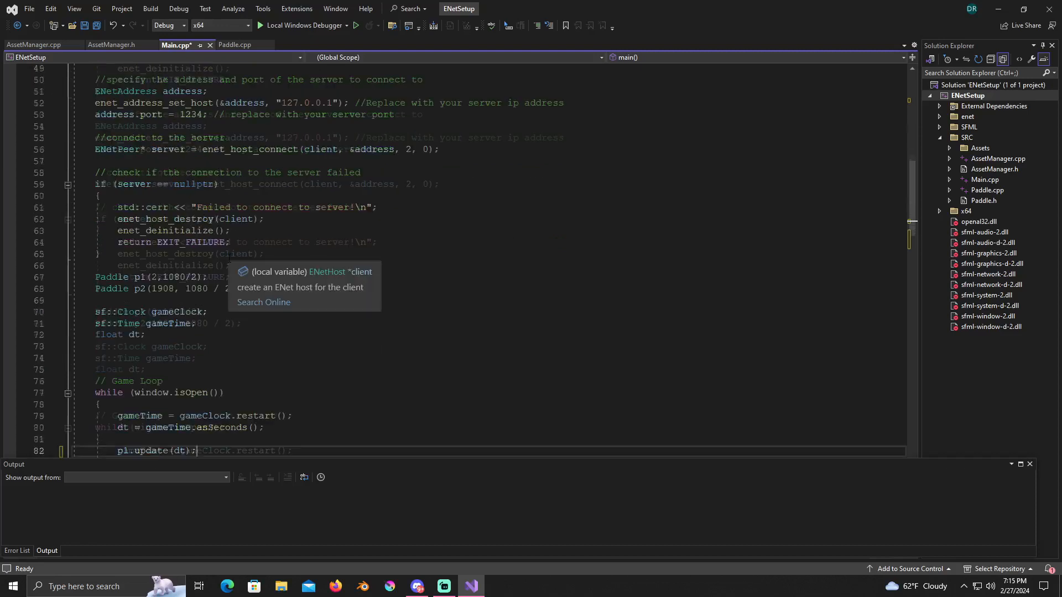
pyautogui.scroll(-3)
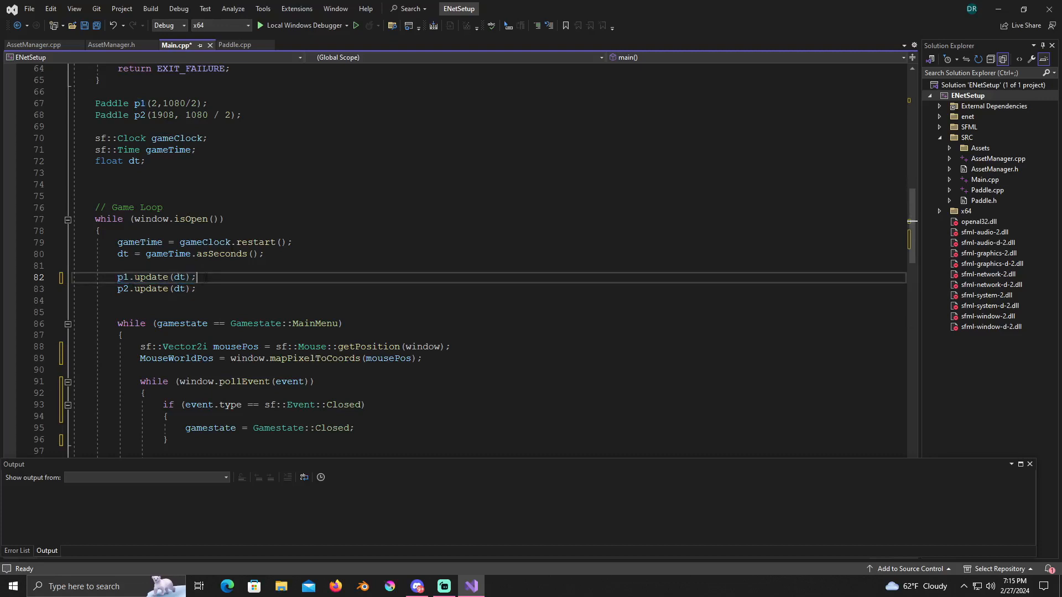
pyautogui.click(136, 265)
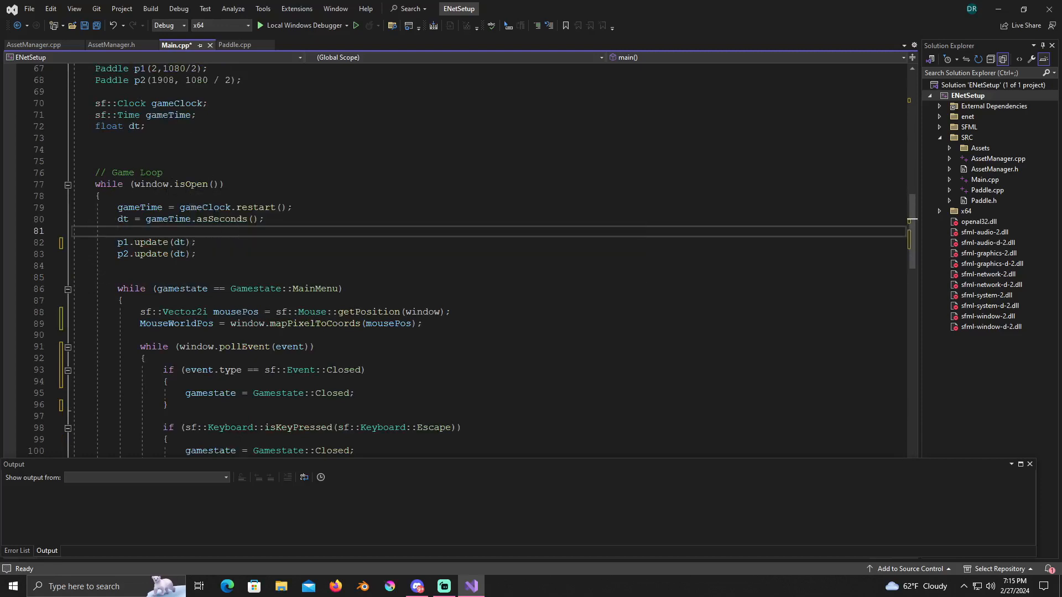
pyautogui.scroll(-3)
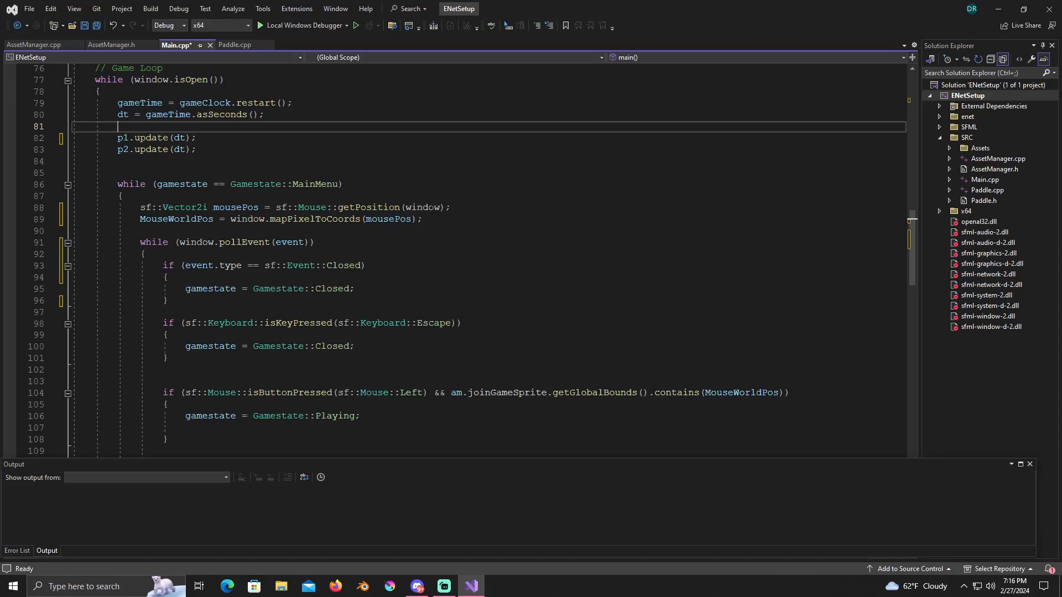
pyautogui.moveTo(407, 219)
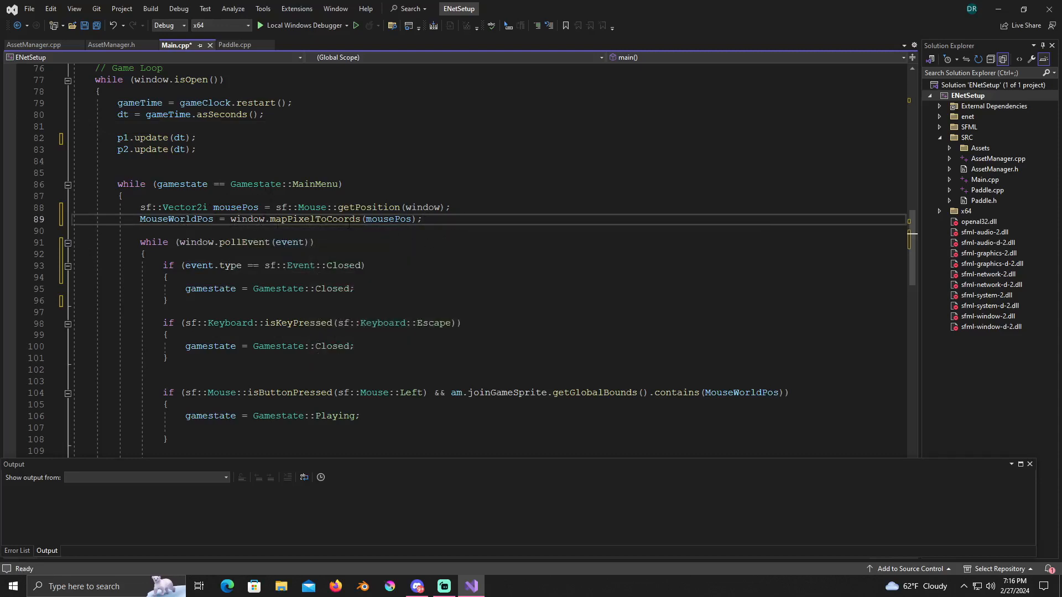
pyautogui.moveTo(390, 219)
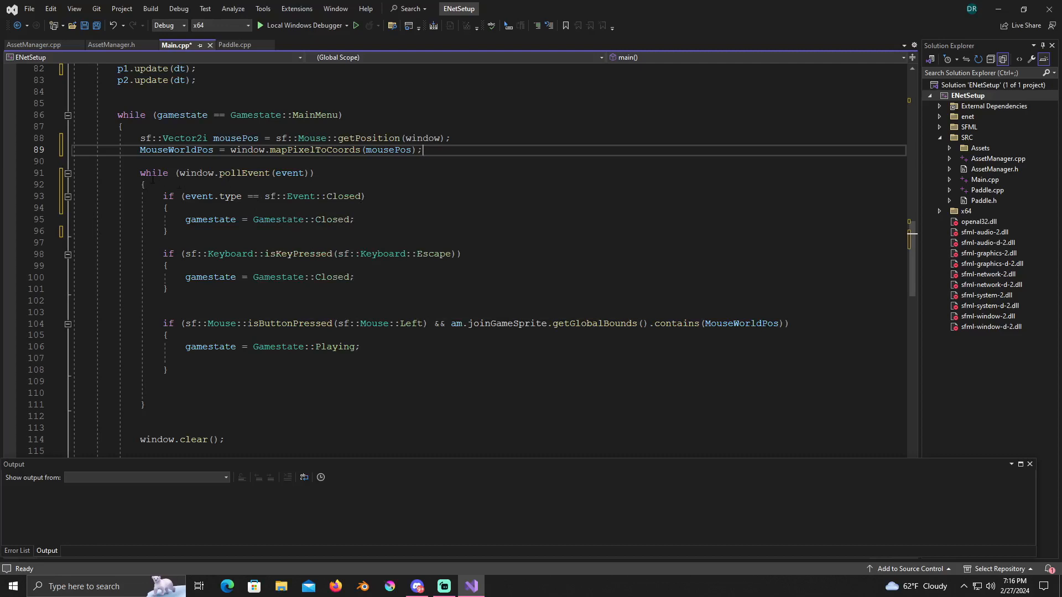
pyautogui.moveTo(289, 172)
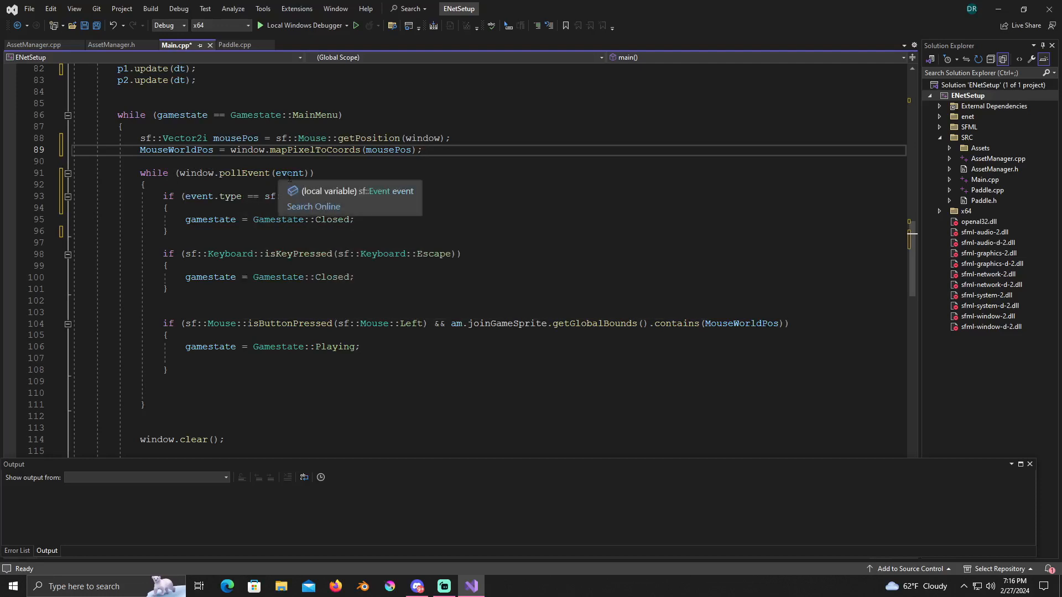
pyautogui.moveTo(413, 178)
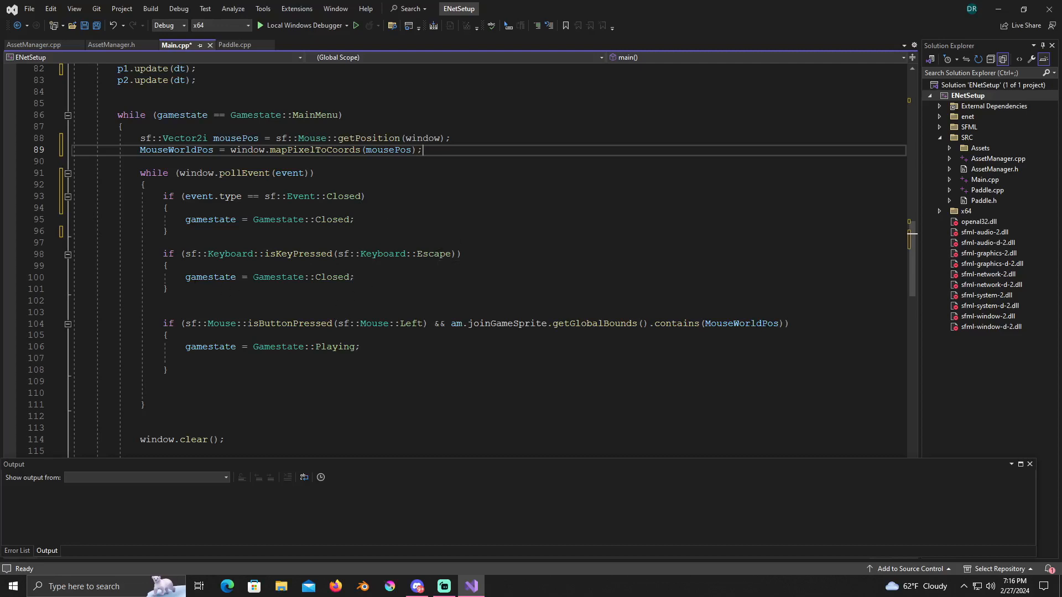
# Review the MainMenu loop mapping mousePos to MouseWorldPos and checking joinGameSprite bounds to enter Playing
pyautogui.scroll(-3)
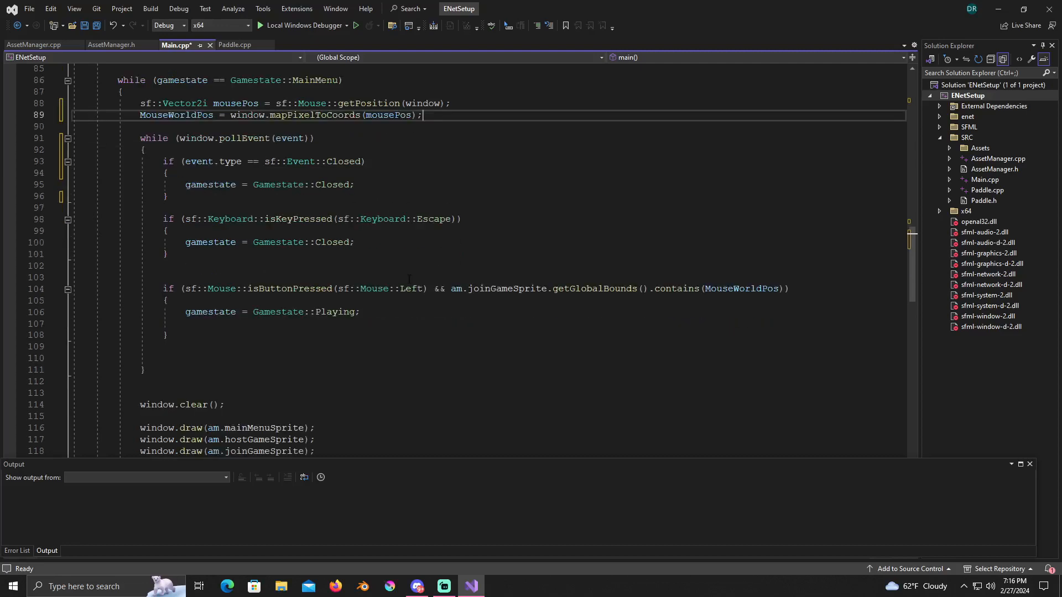
pyautogui.scroll(-3)
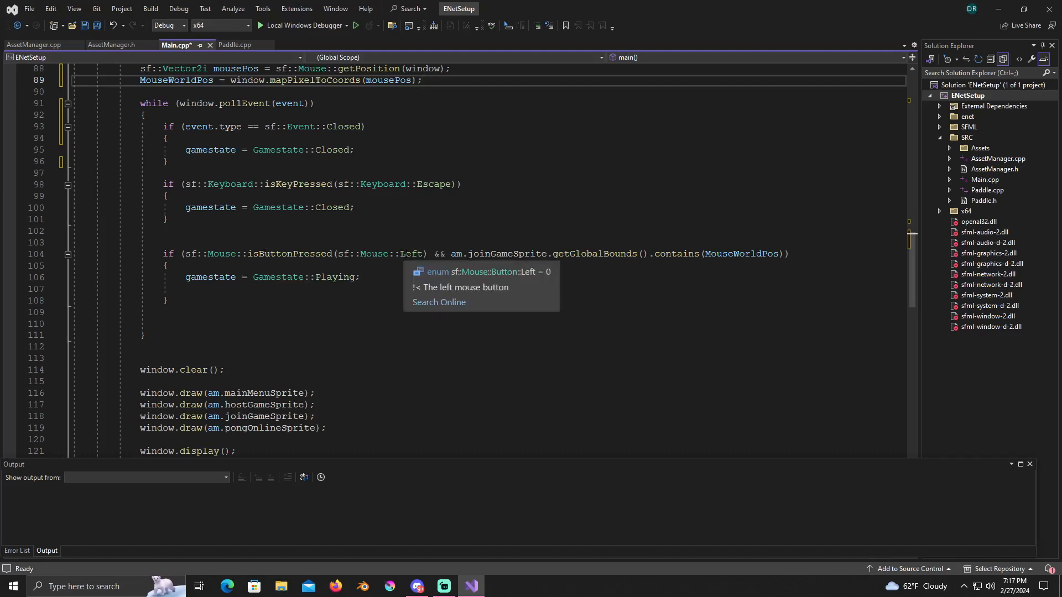
pyautogui.moveTo(406, 254)
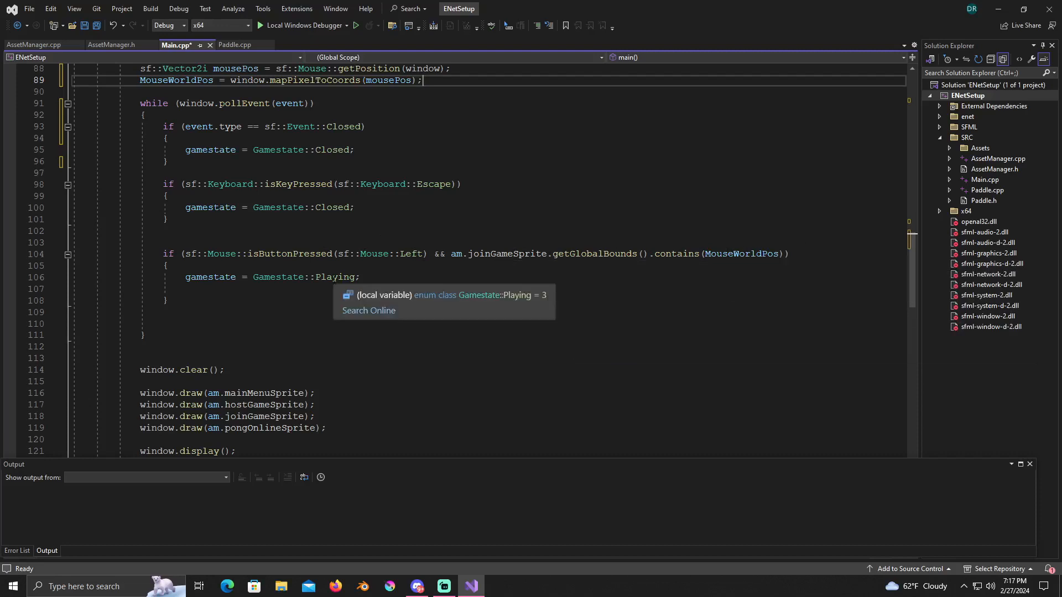
pyautogui.moveTo(205, 296)
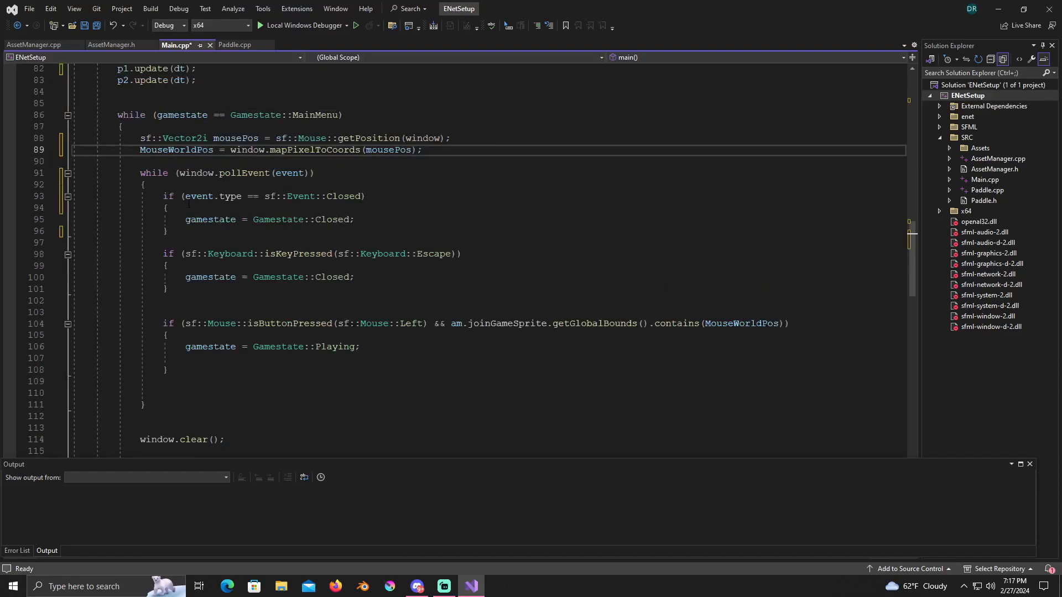
pyautogui.scroll(-3)
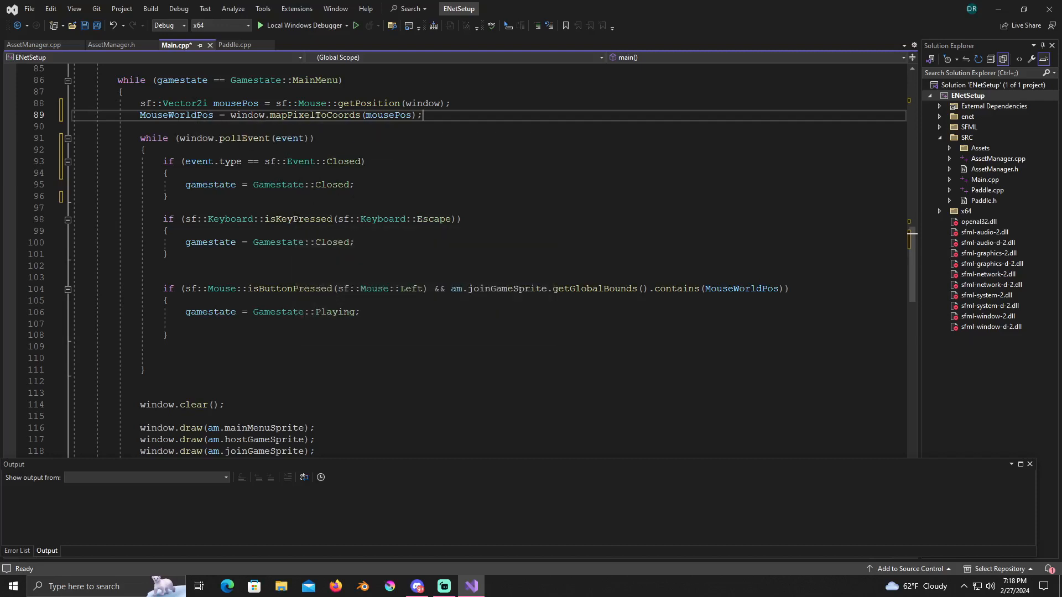
pyautogui.moveTo(314, 79)
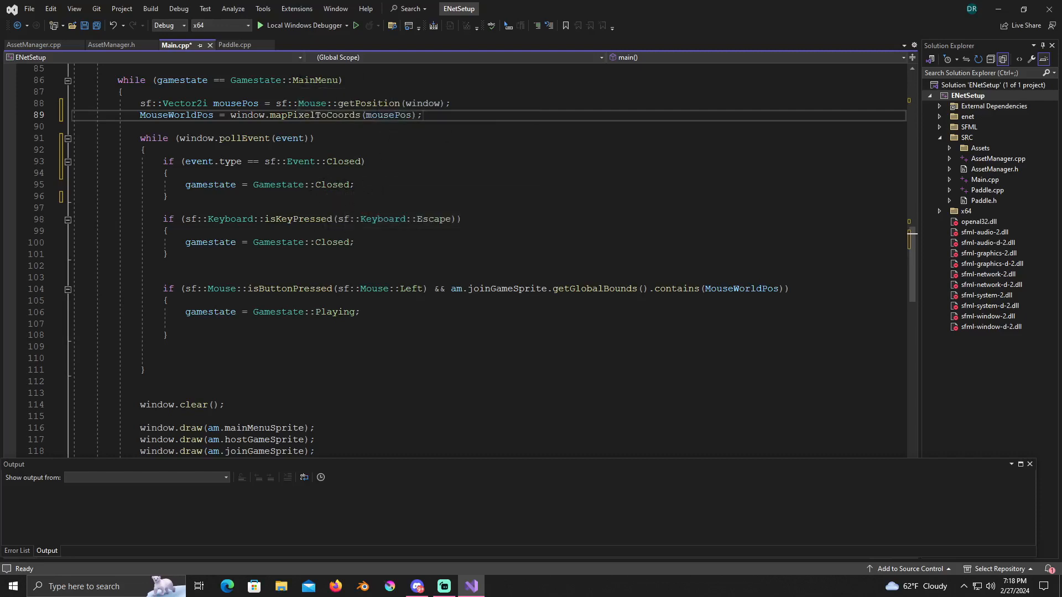
pyautogui.scroll(-3)
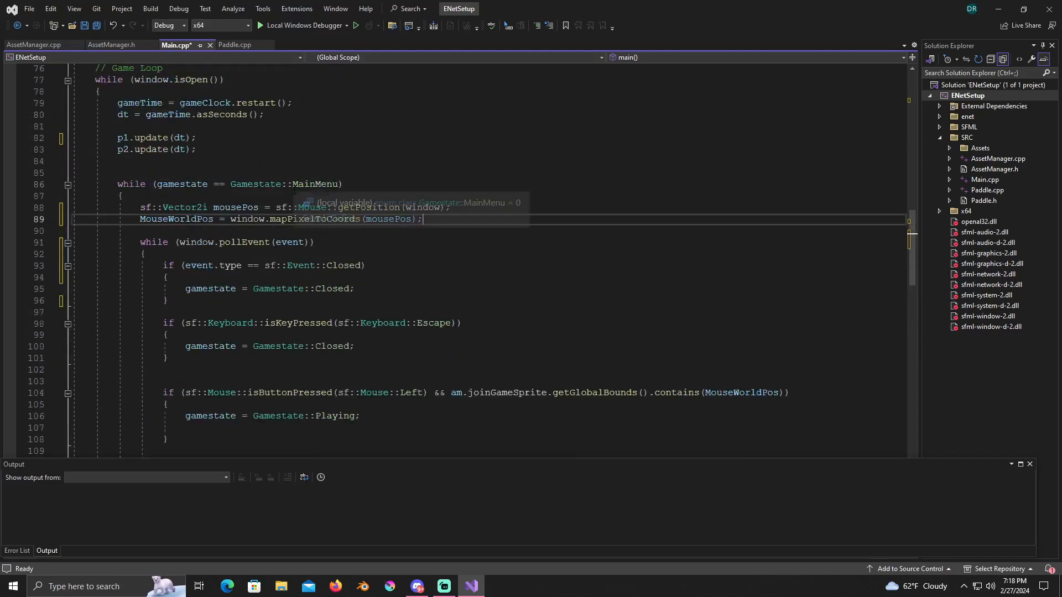
pyautogui.scroll(-3)
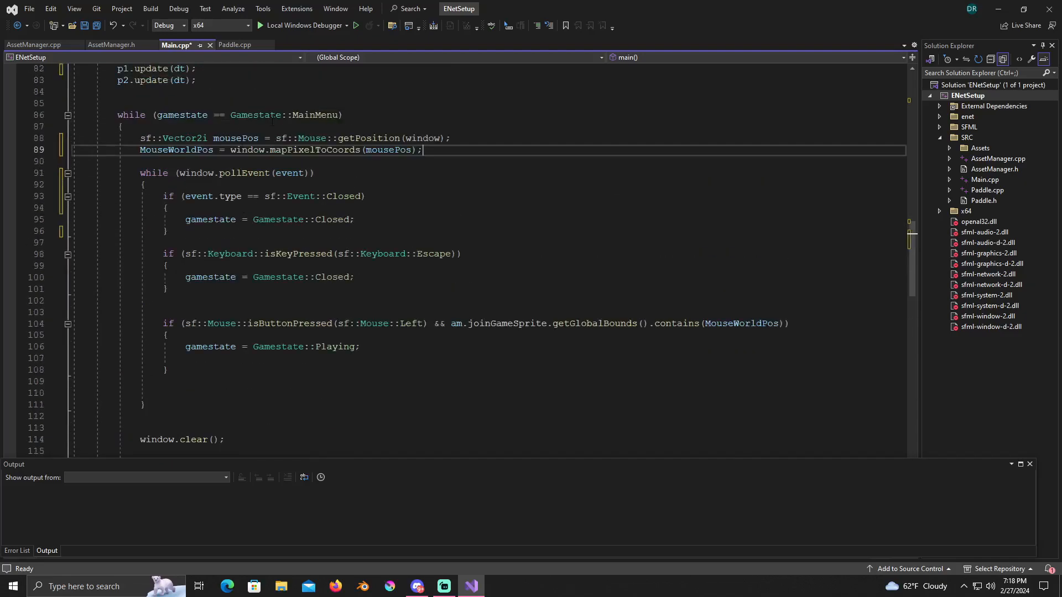
# Bring up the Gamestate::Playing block that sends p1's position with enet_peer_send
pyautogui.scroll(-3)
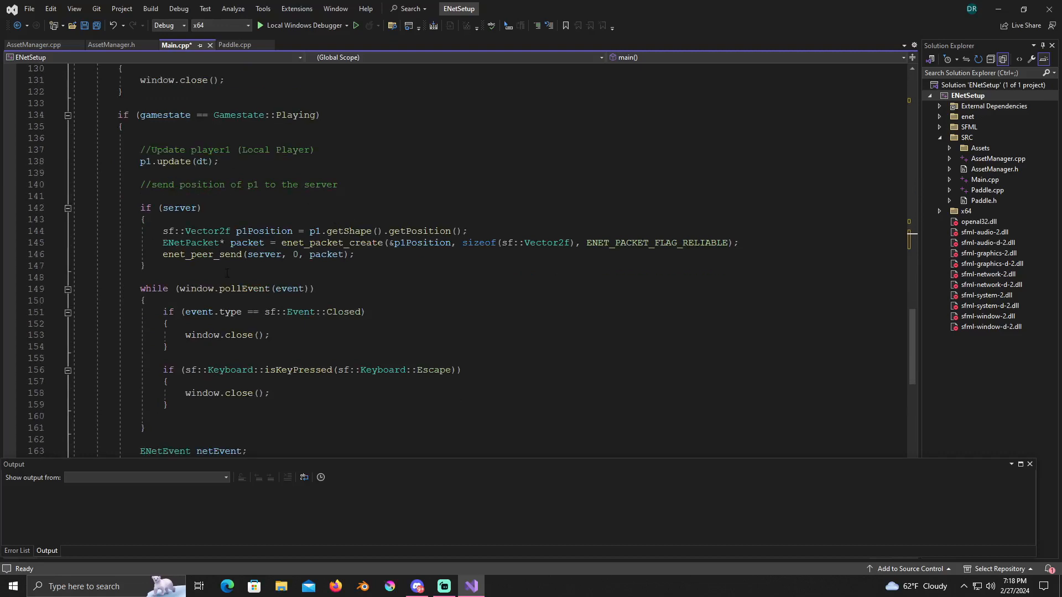
pyautogui.moveTo(424, 211)
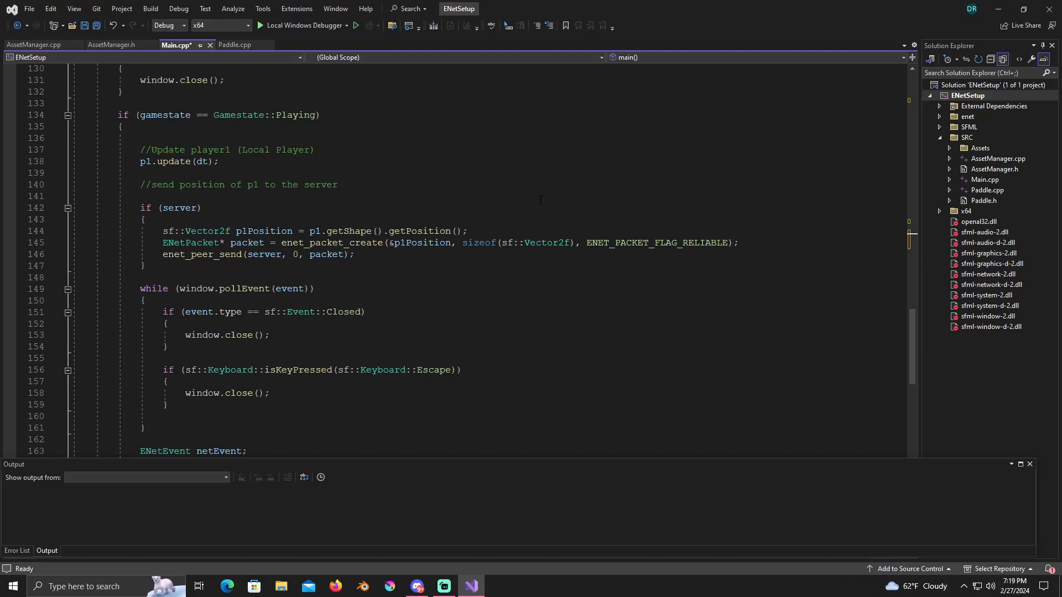
pyautogui.moveTo(192, 242)
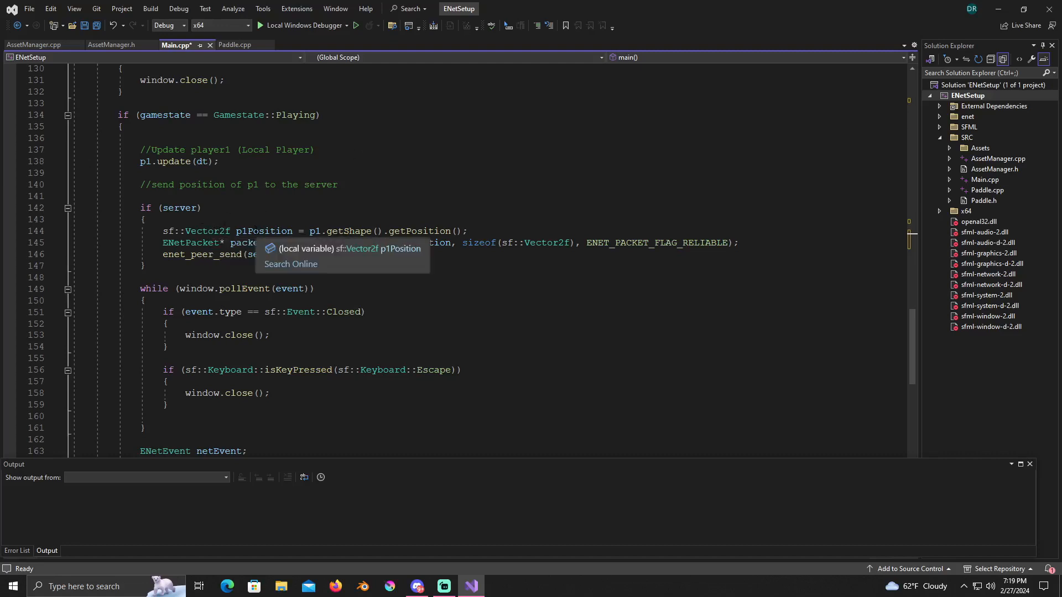
pyautogui.click(351, 219)
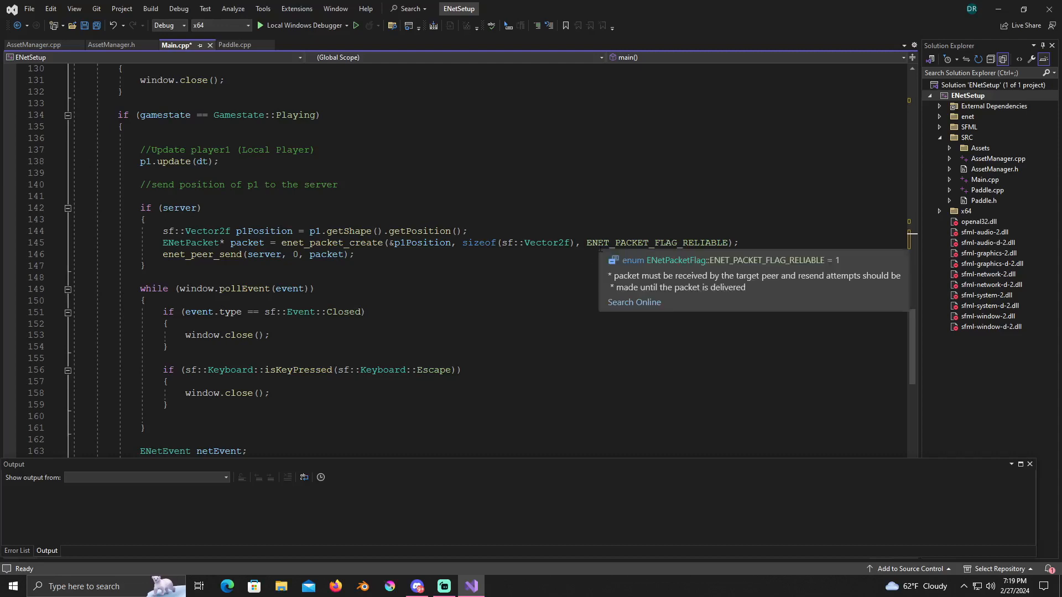
pyautogui.moveTo(615, 263)
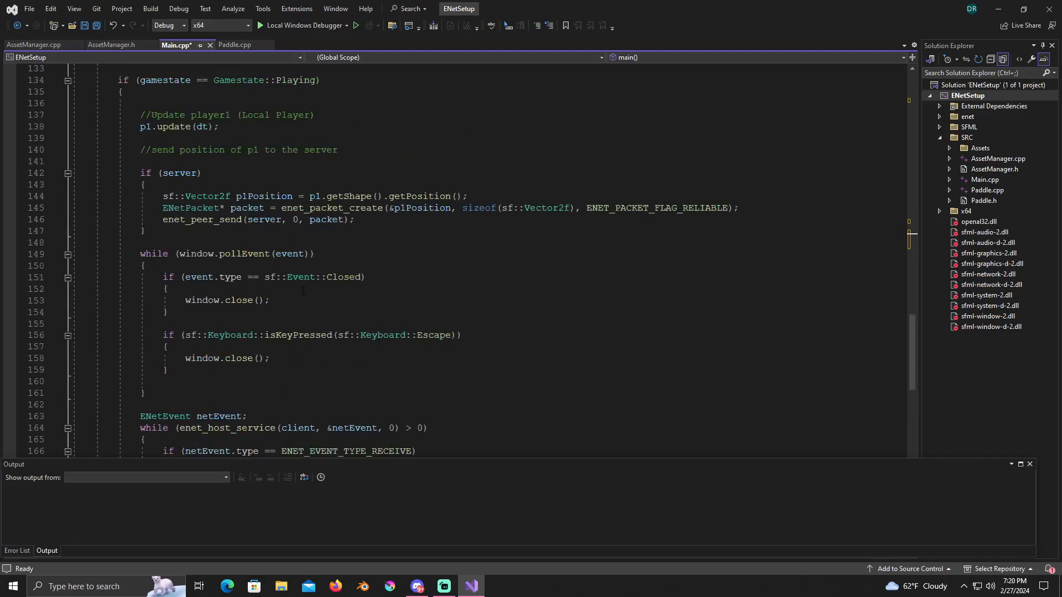
# Review the enet_host_service loop copying received Vector2f data into p2Postion and setting p2's position
pyautogui.scroll(-3)
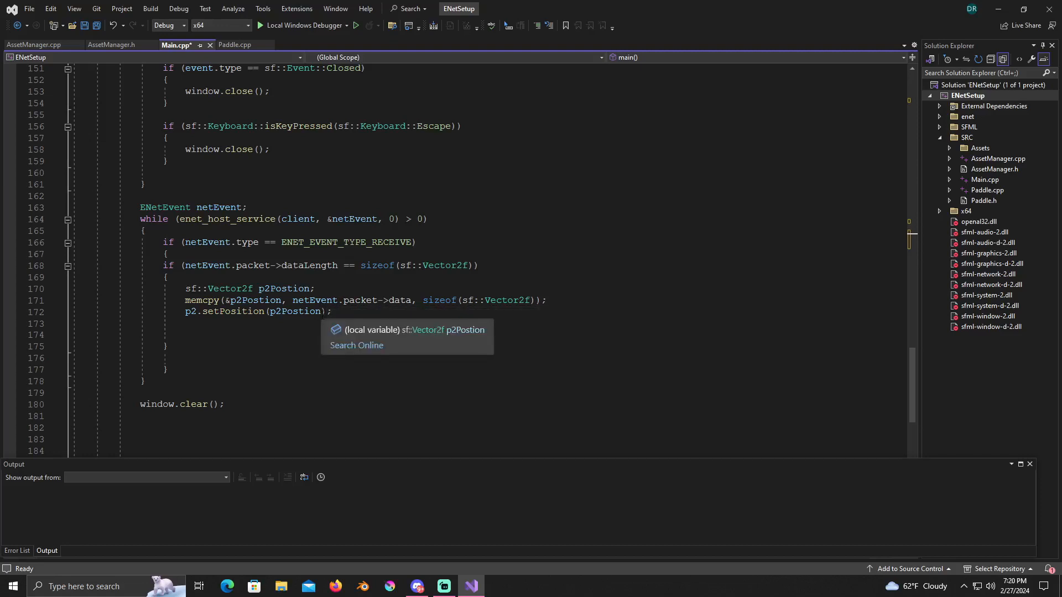
pyautogui.moveTo(372, 312)
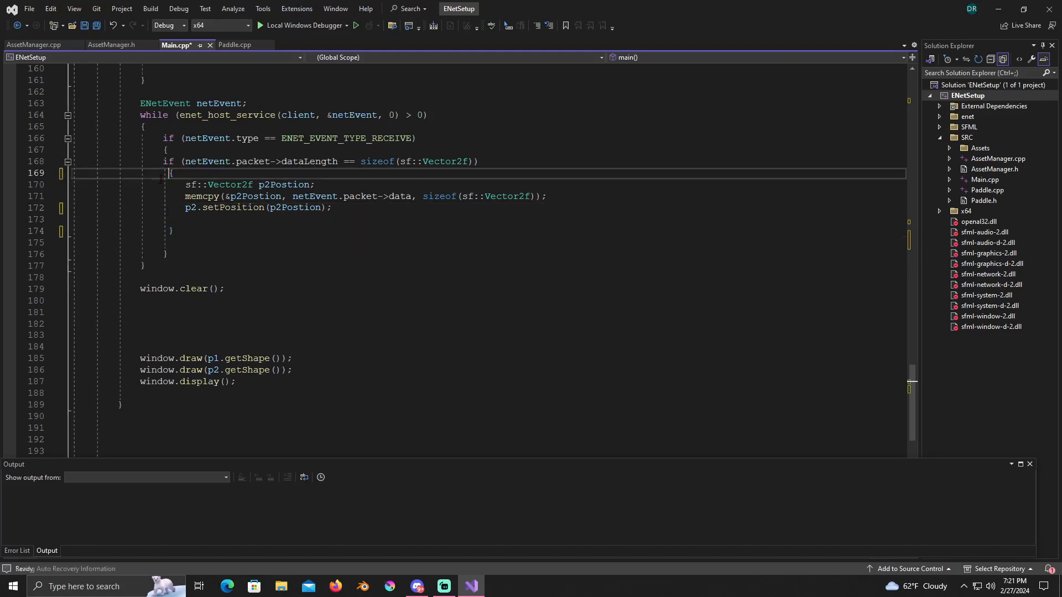
pyautogui.click(163, 242)
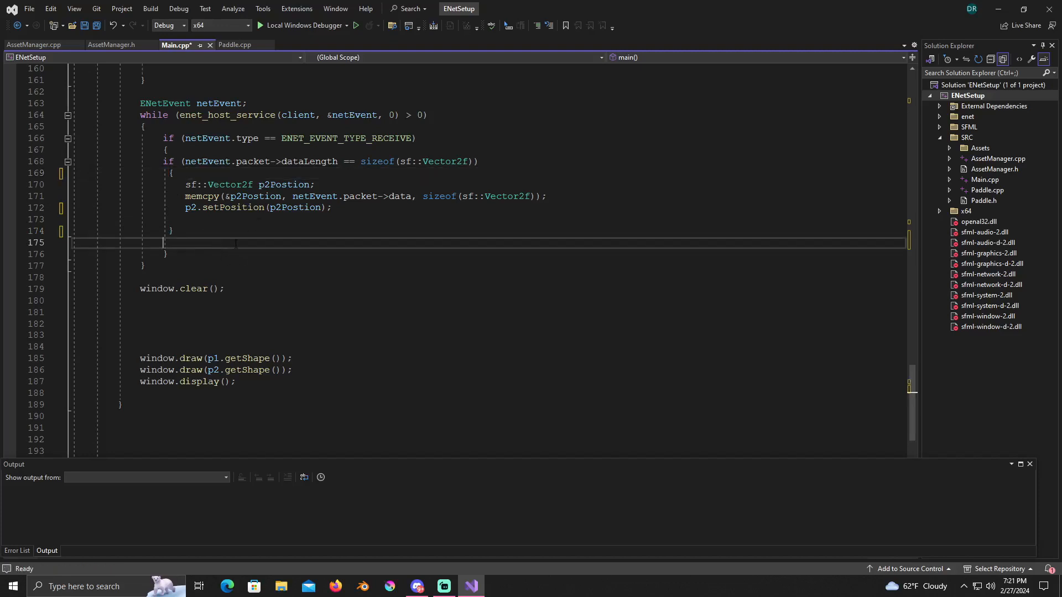
pyautogui.moveTo(305, 227)
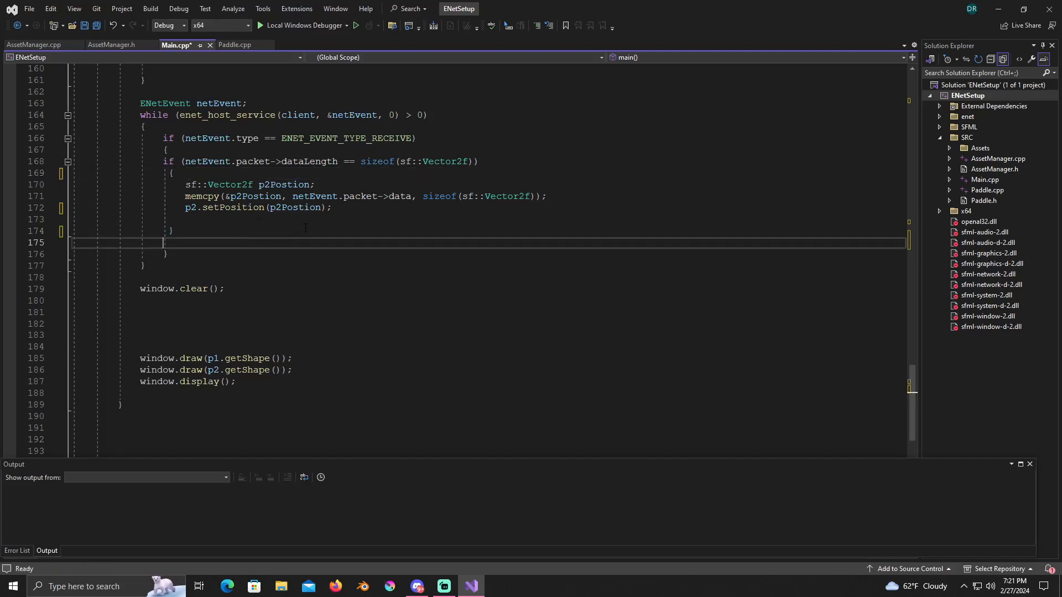
pyautogui.scroll(3)
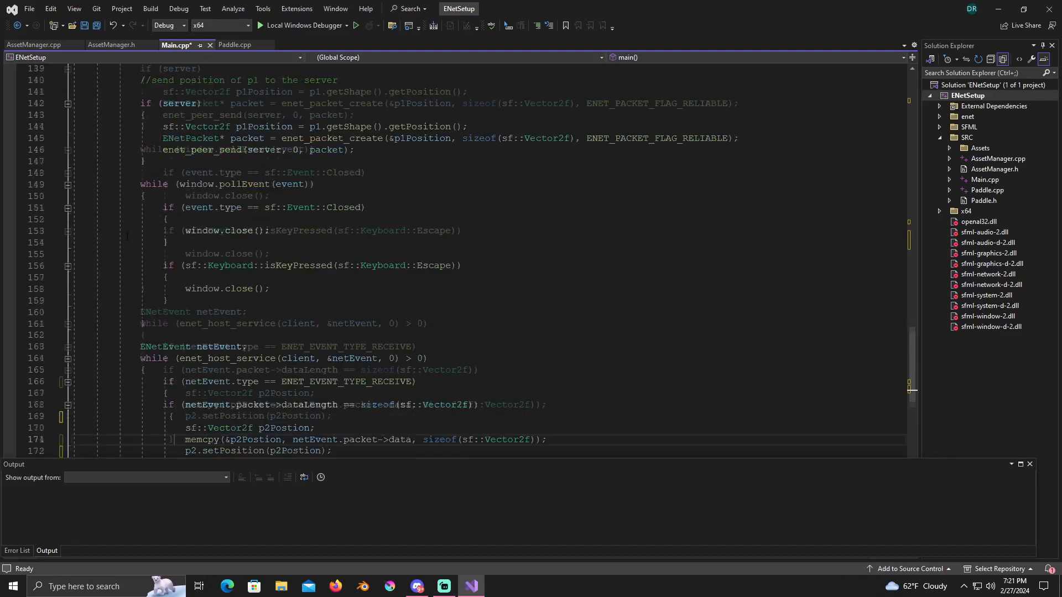
# Select the p1.update(dt) call on line 82 in the game loop for deletion
pyautogui.scroll(-3)
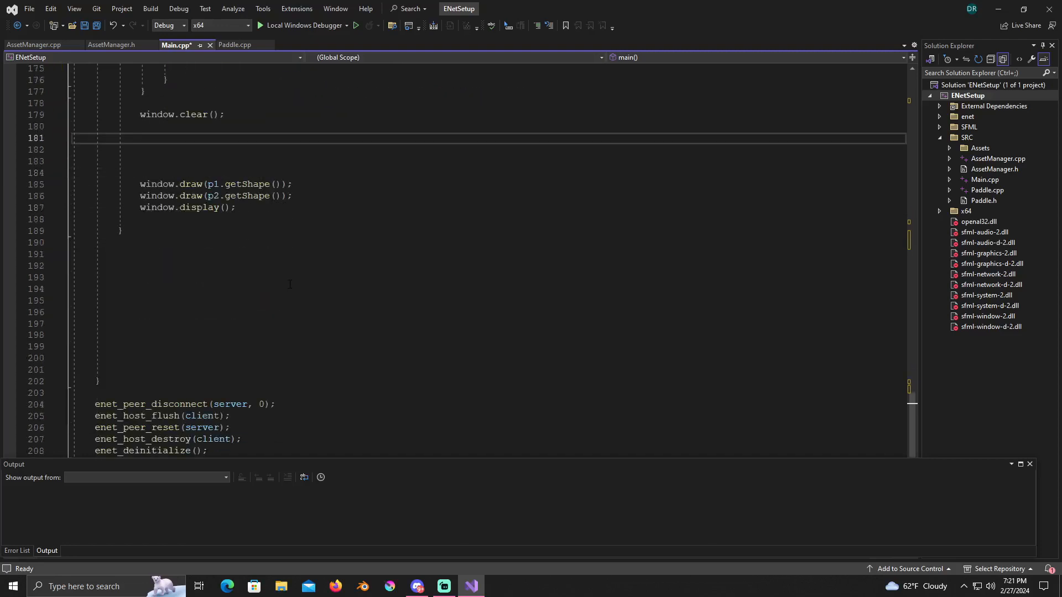
pyautogui.scroll(-3)
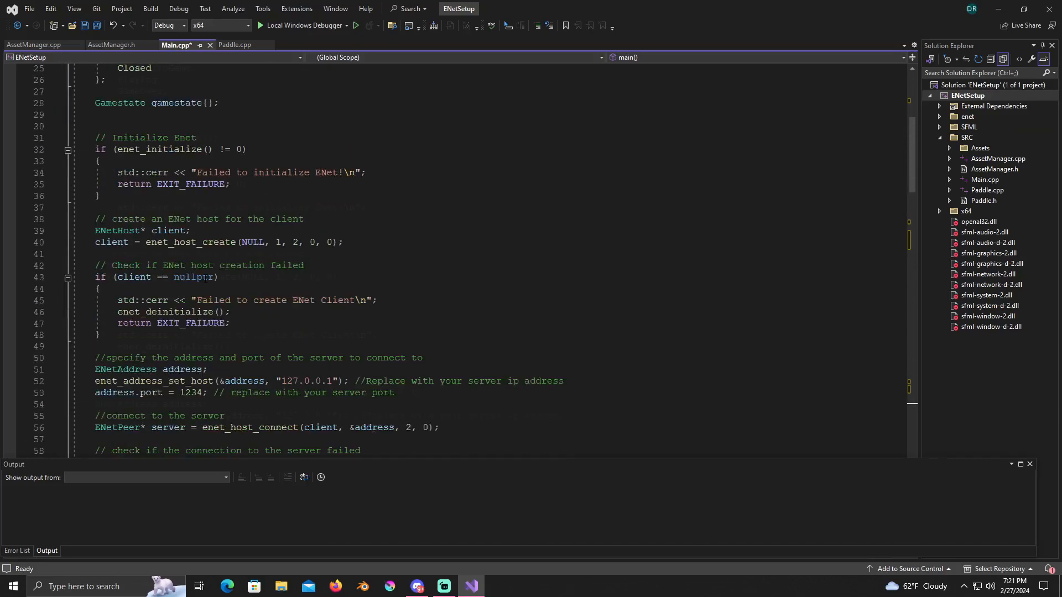
pyautogui.scroll(-3)
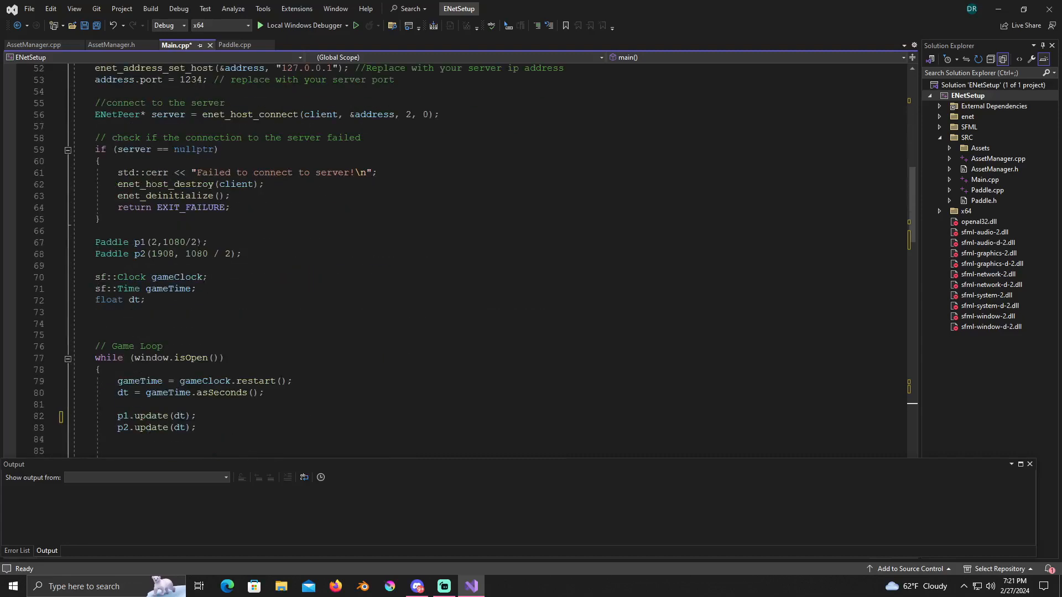
pyautogui.scroll(-3)
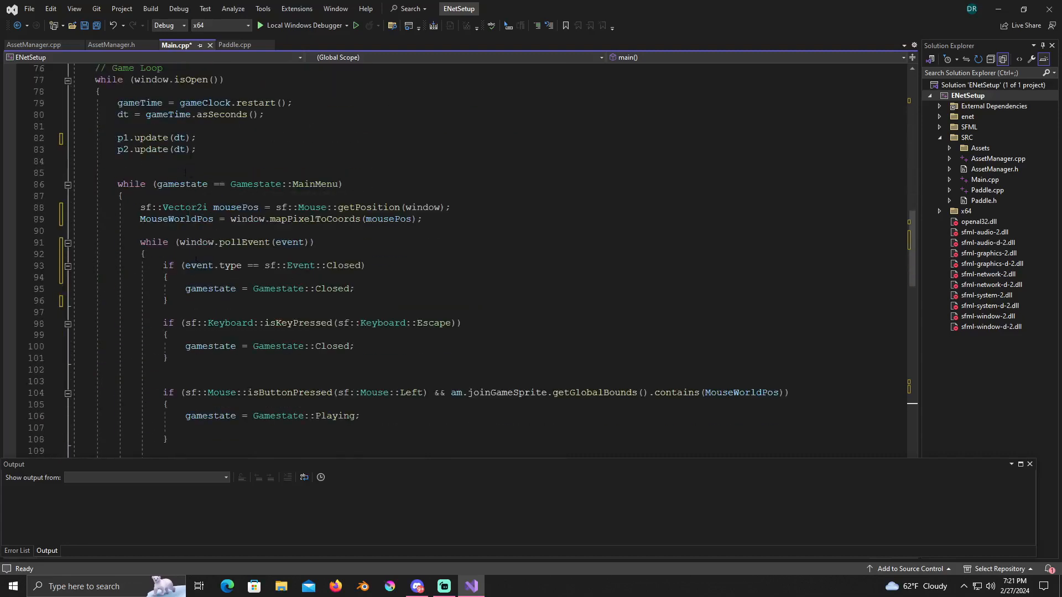
pyautogui.doubleClick(156, 208)
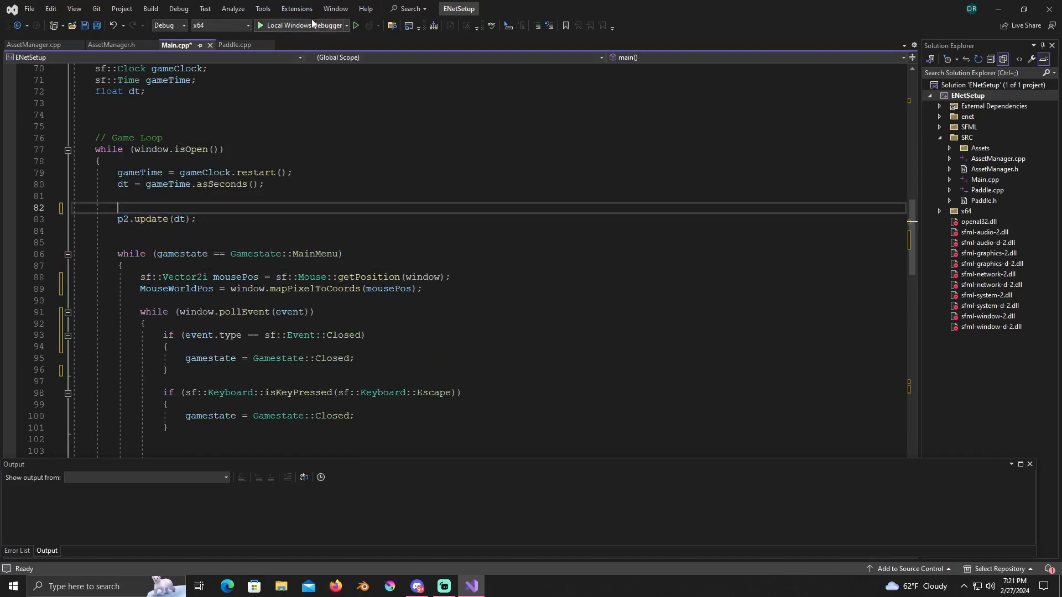
# Build and run ENetSetup with Local Windows Debugger, finishing with exit code 0
pyautogui.click(259, 25)
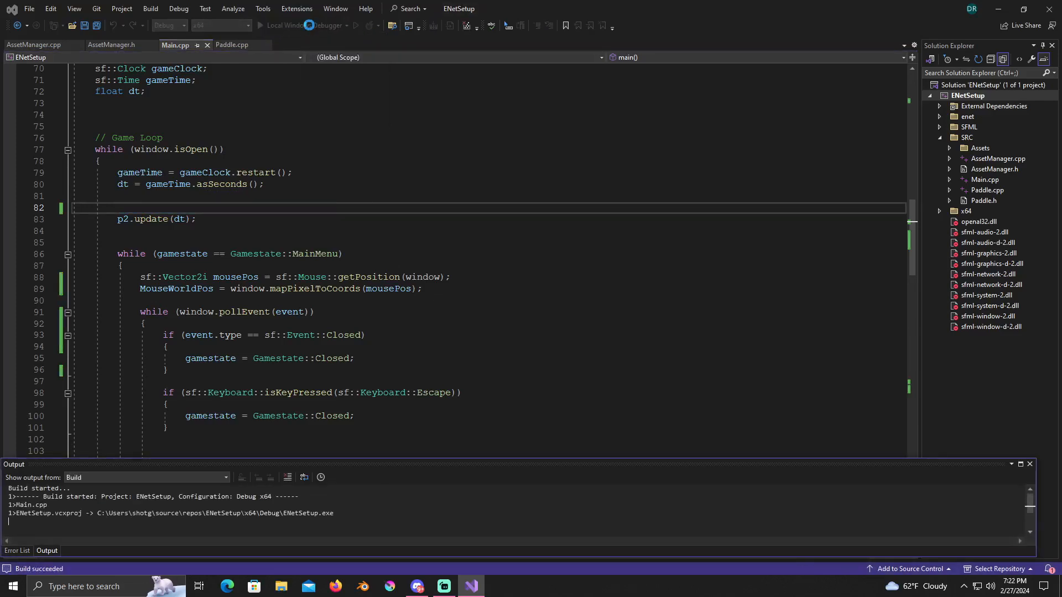
pyautogui.click(277, 24)
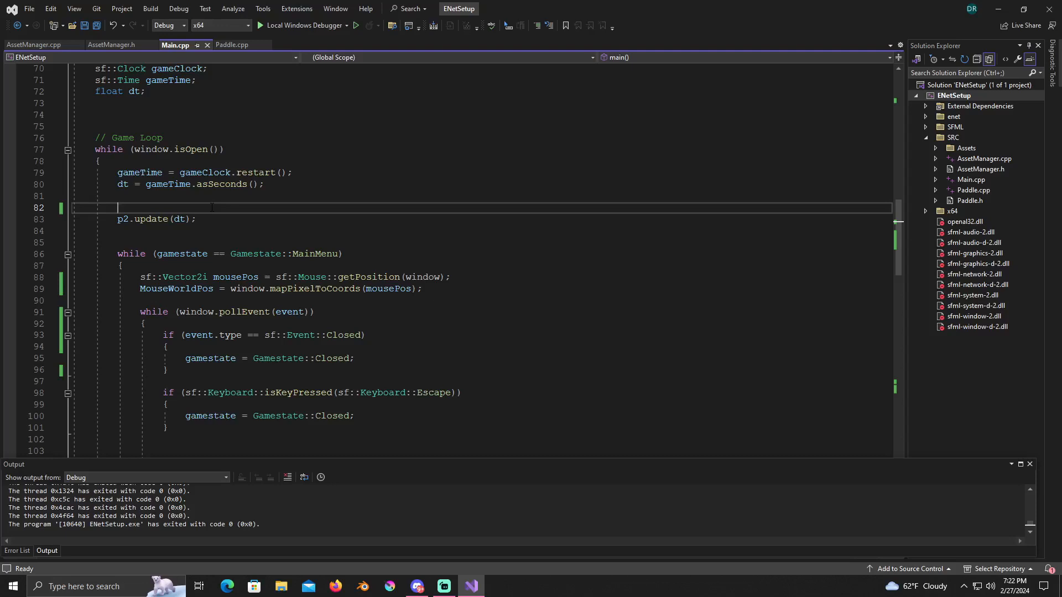
# Scroll to the Playing branch showing the receive loop and both paddles being drawn
pyautogui.scroll(-3)
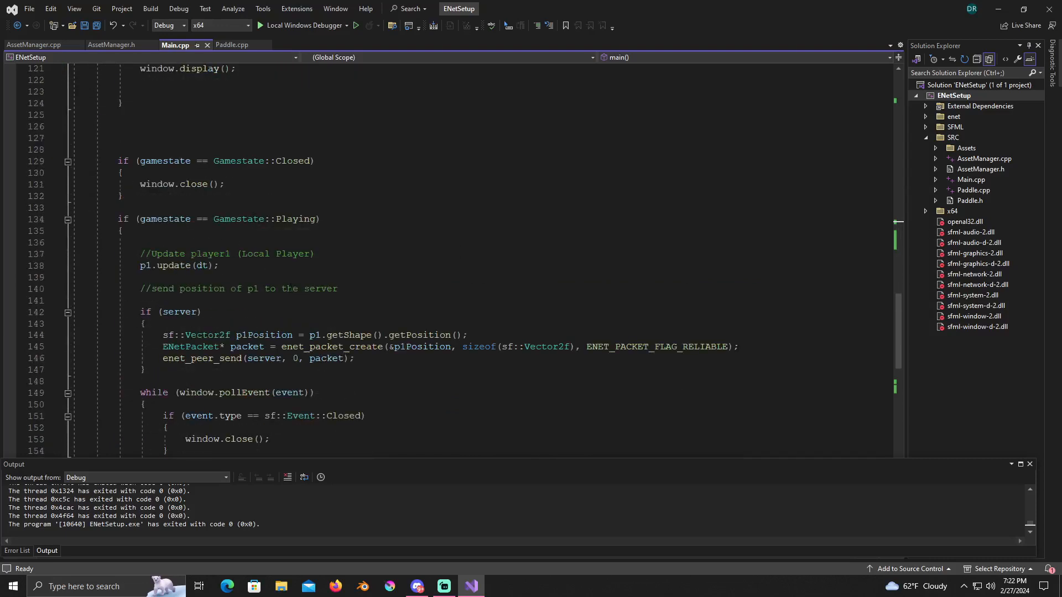
pyautogui.scroll(-3)
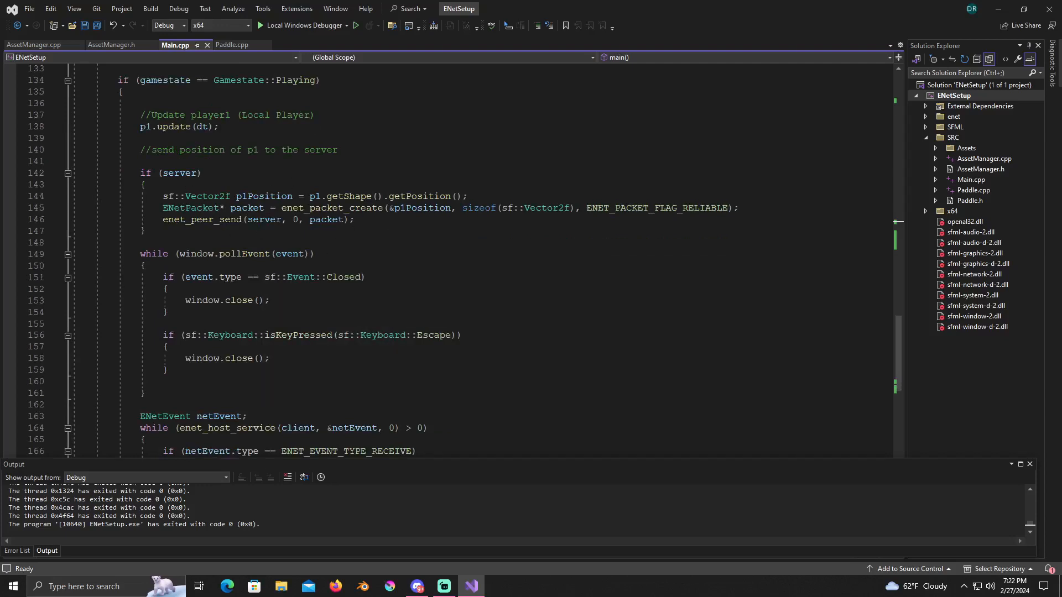
pyautogui.scroll(-3)
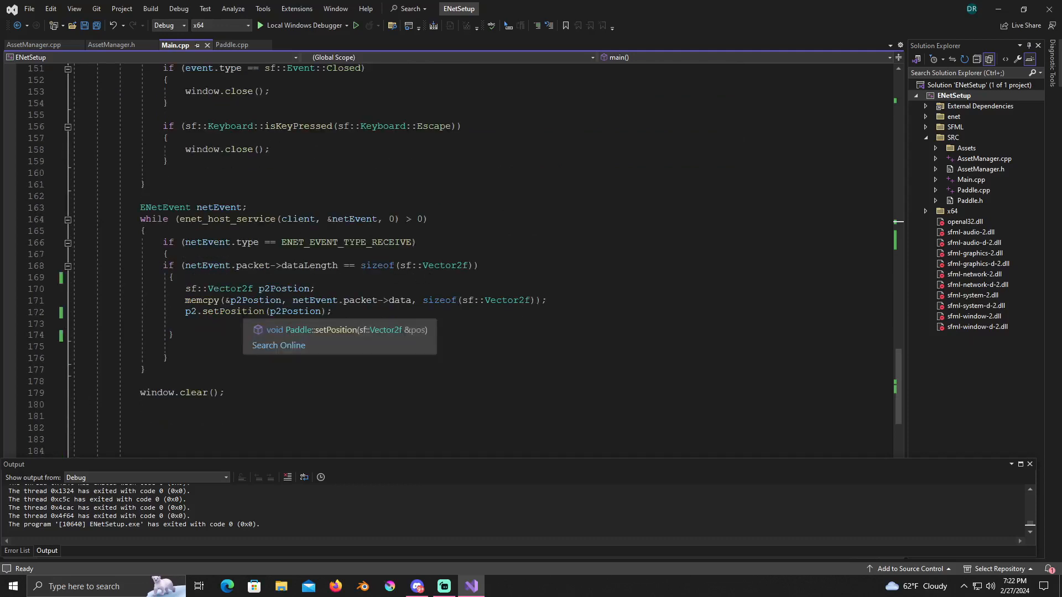
pyautogui.scroll(-3)
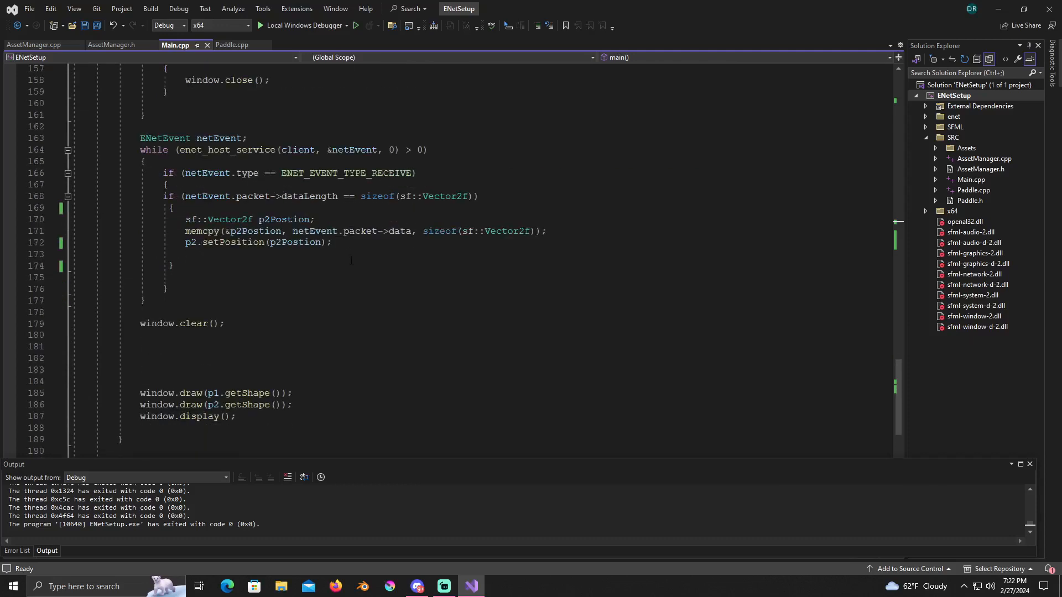